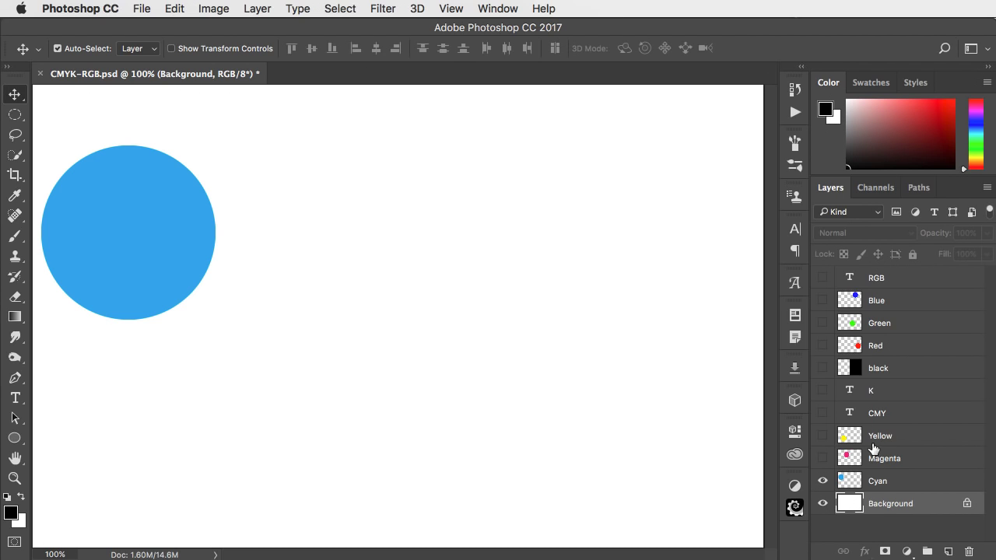
# - Turn on the Magenta and Yellow layers and select the Magenta layer
pyautogui.click(823, 458)
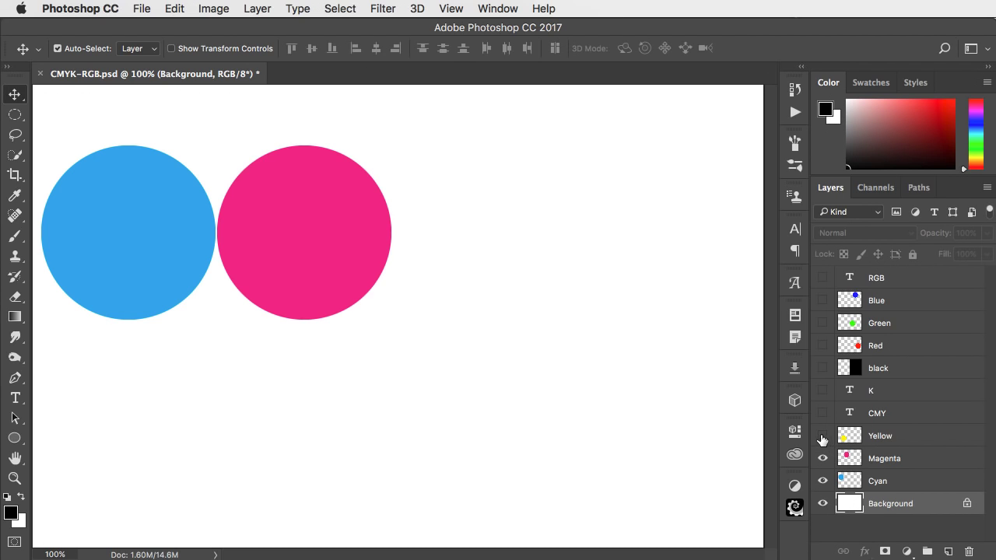
pyautogui.click(822, 435)
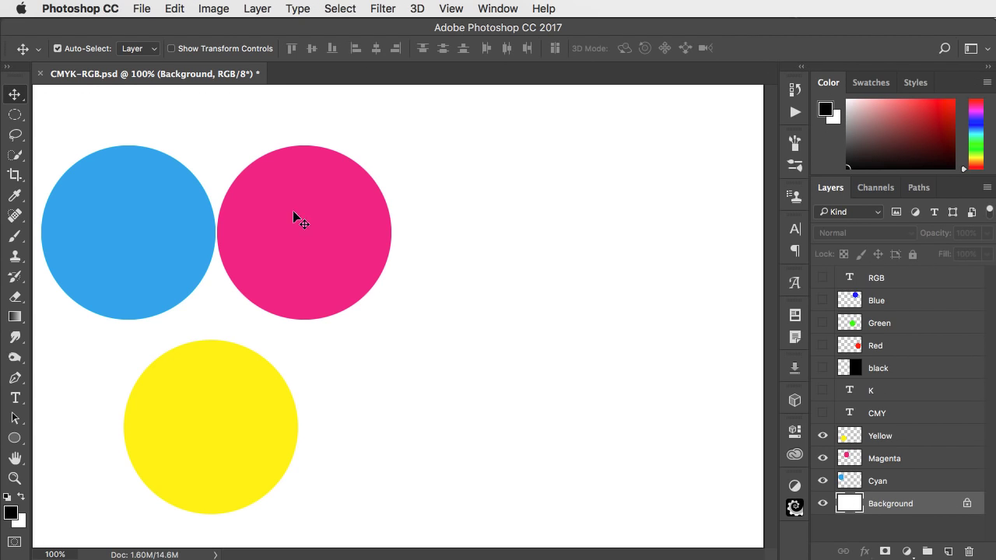
pyautogui.click(885, 458)
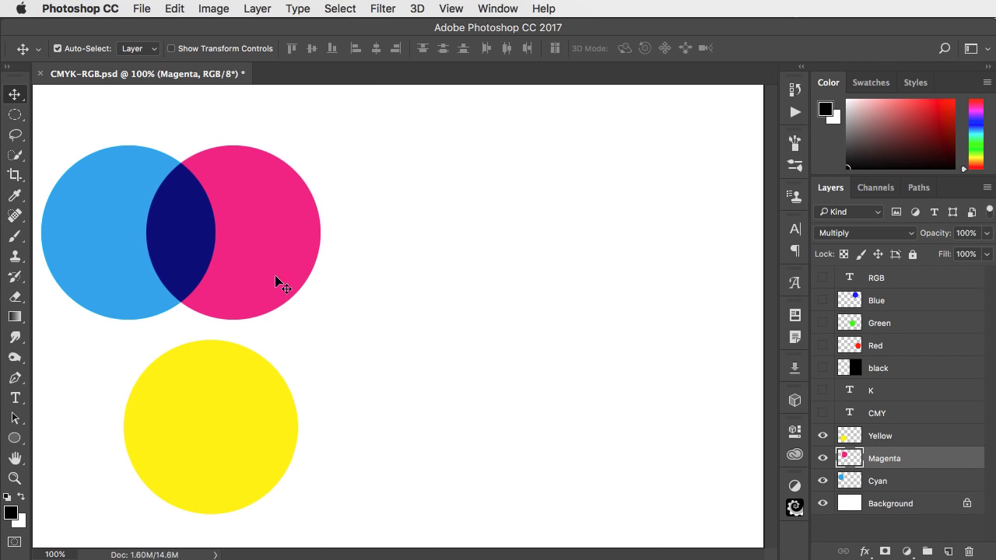
pyautogui.moveTo(160, 205)
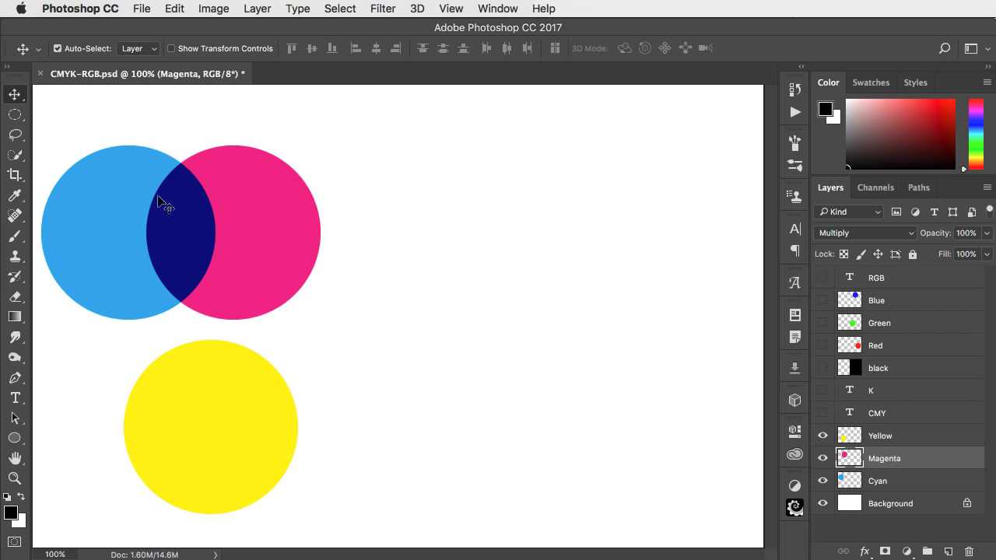
pyautogui.moveTo(122, 258)
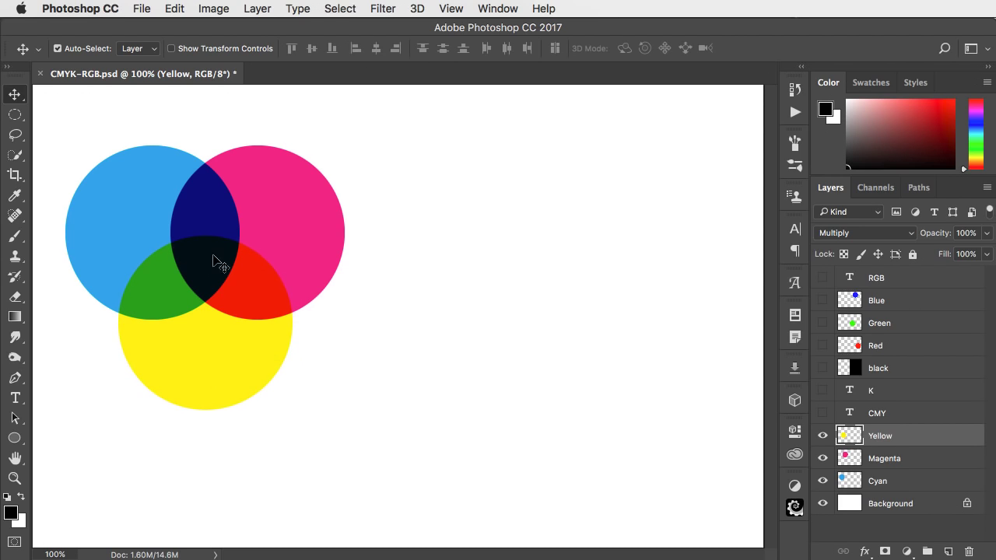
pyautogui.moveTo(210, 275)
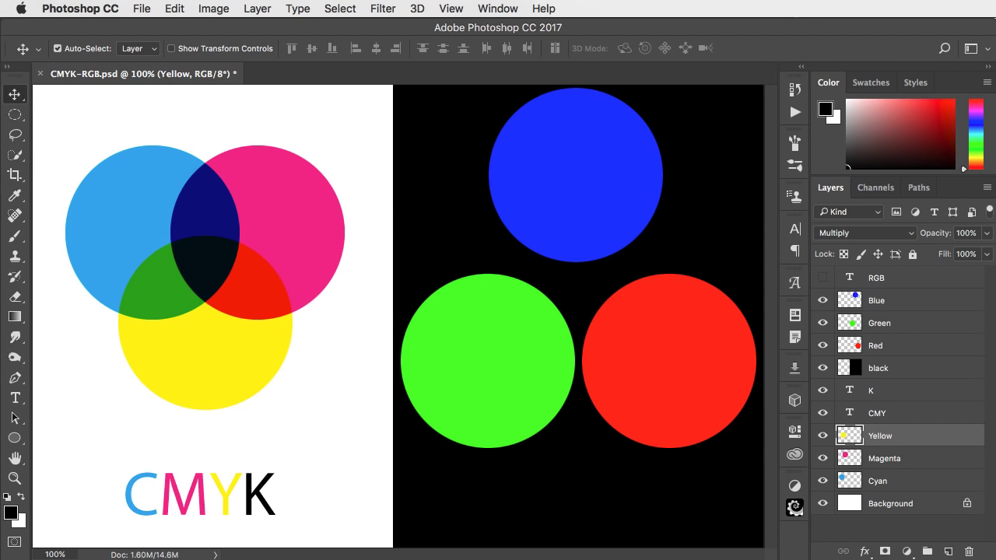
pyautogui.moveTo(710, 379)
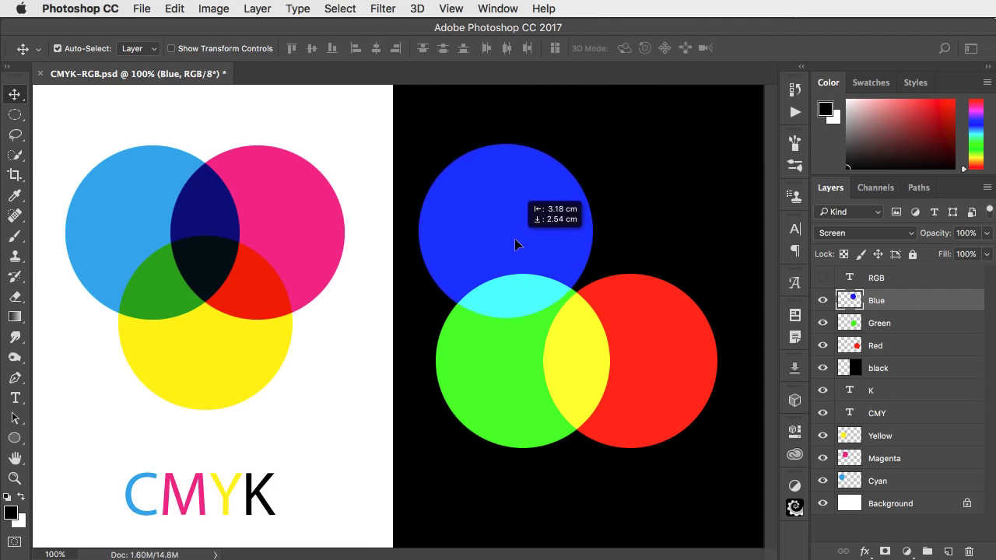
# - Drag the blue circle so it overlaps both the green and red circles
pyautogui.moveTo(518, 245); pyautogui.dragTo(545, 218)
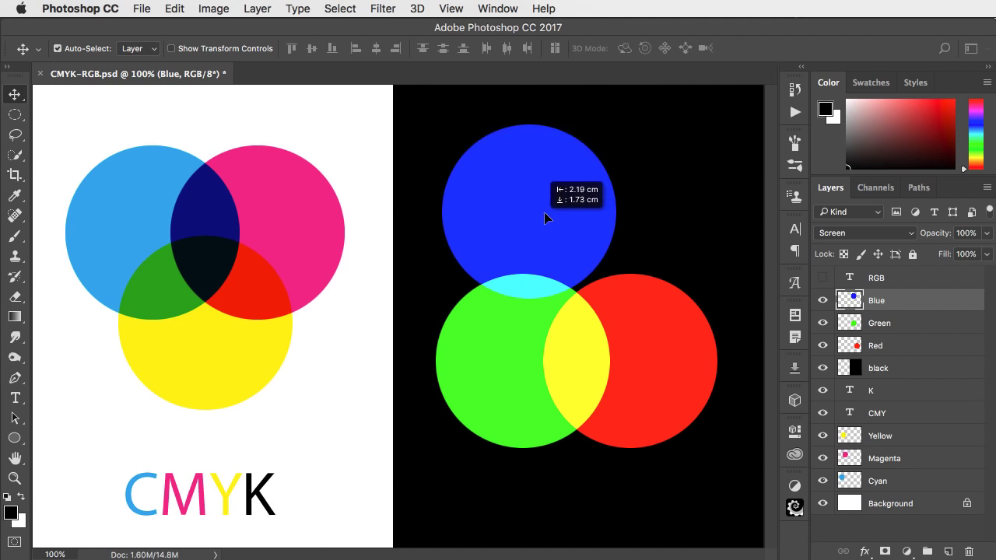
pyautogui.moveTo(529, 218); pyautogui.dragTo(666, 249)
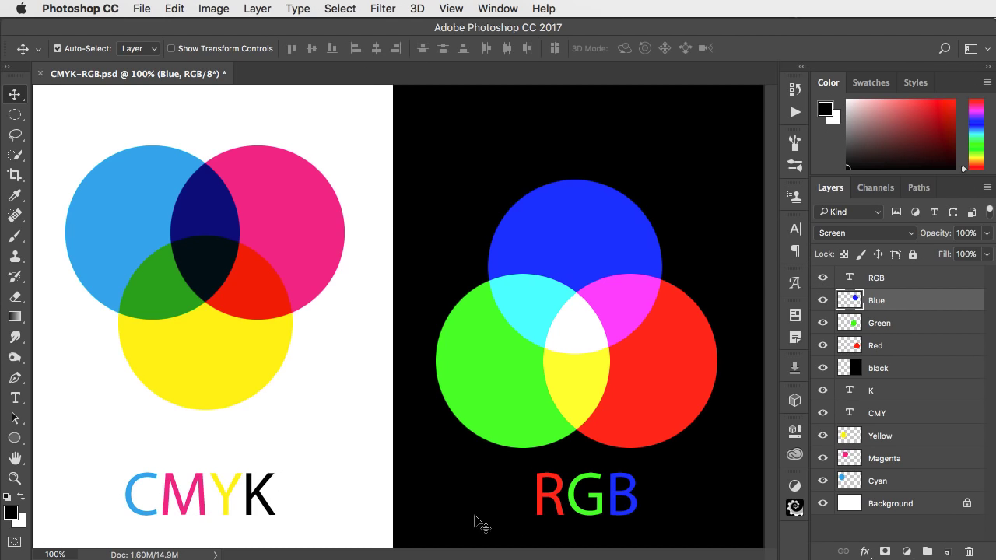
pyautogui.moveTo(638, 514)
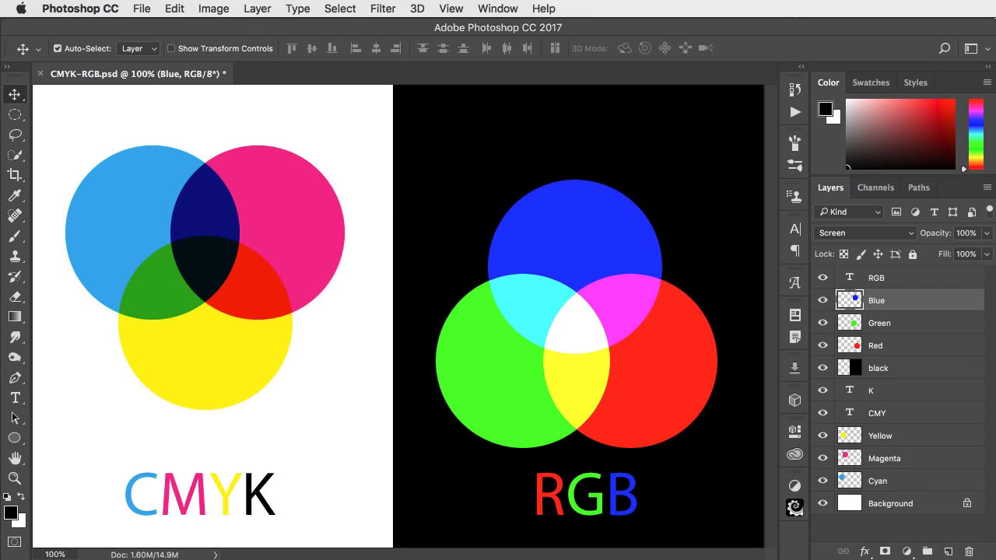
pyautogui.moveTo(216, 314)
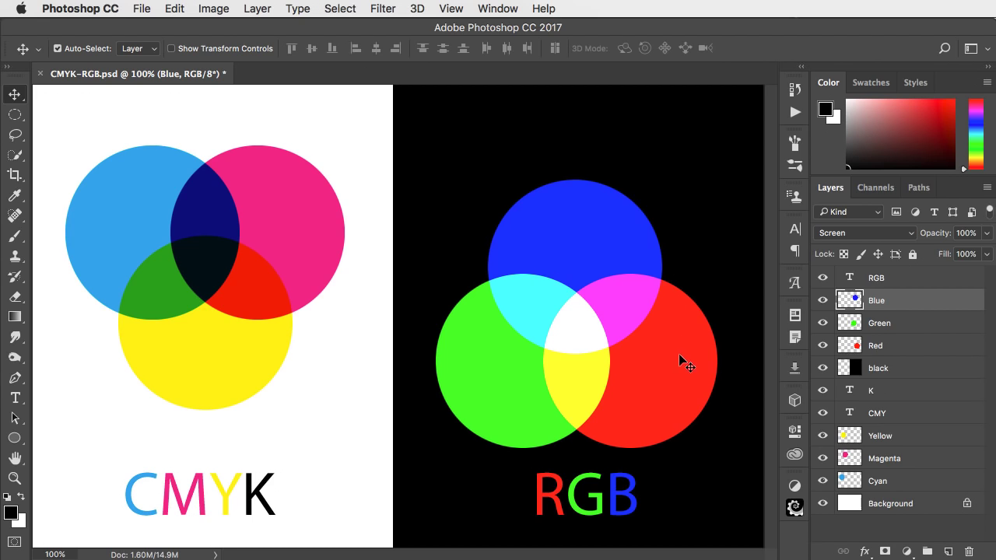
pyautogui.moveTo(537, 310)
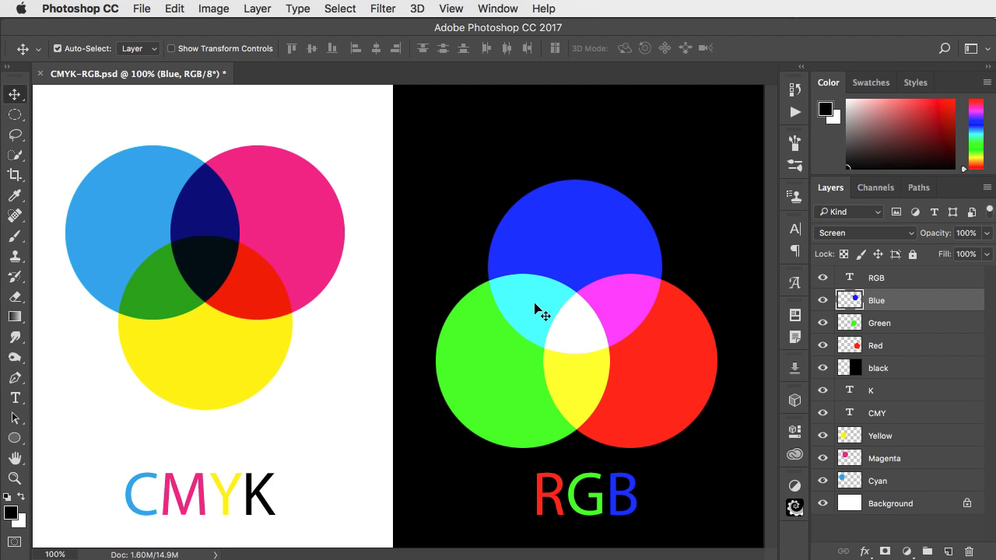
pyautogui.moveTo(539, 310)
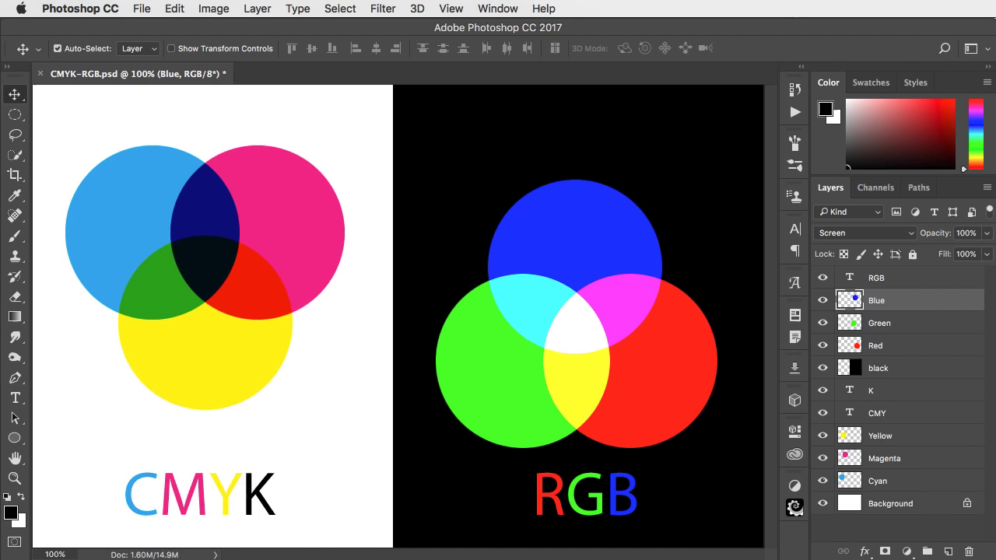
# - Select the RGB text layer at the top of the Layers panel
pyautogui.click(876, 277)
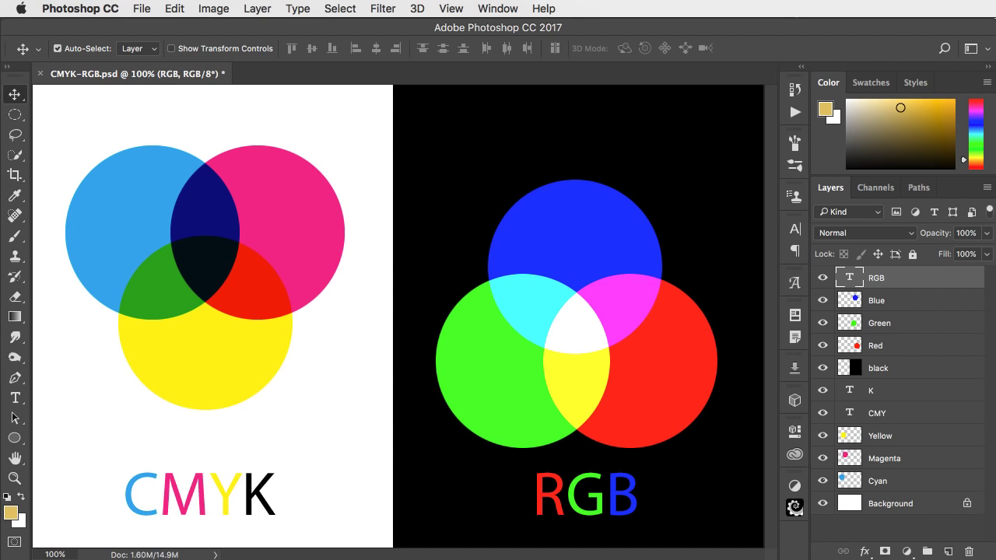
pyautogui.moveTo(645, 504)
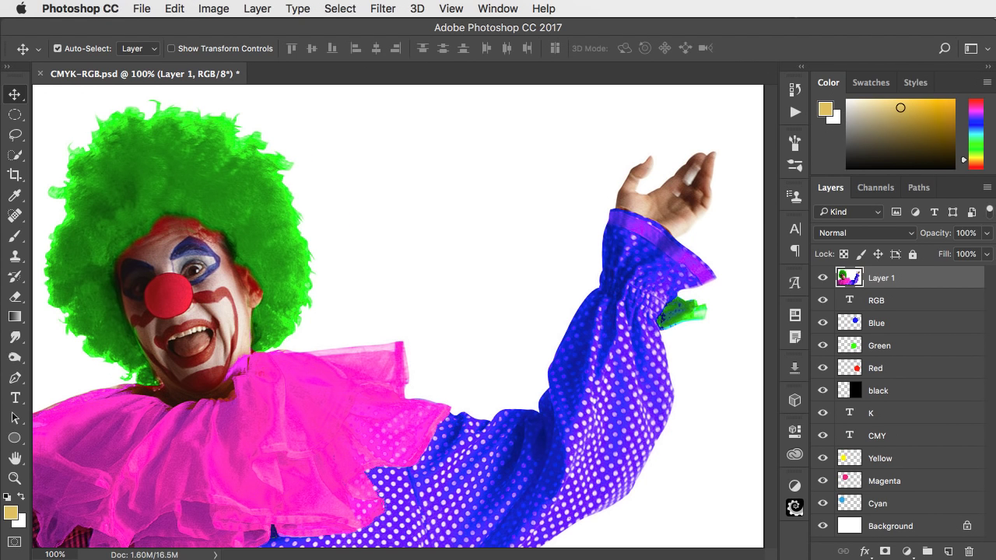
# - Preview the clown photo in CMYK with View > Proof Colors
pyautogui.press('Cmd+Y')
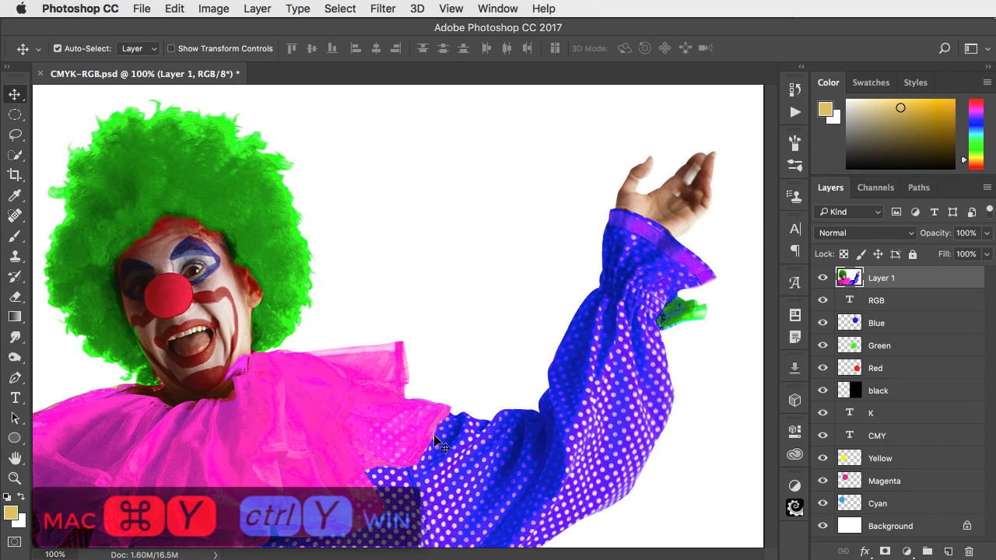
pyautogui.click(451, 9)
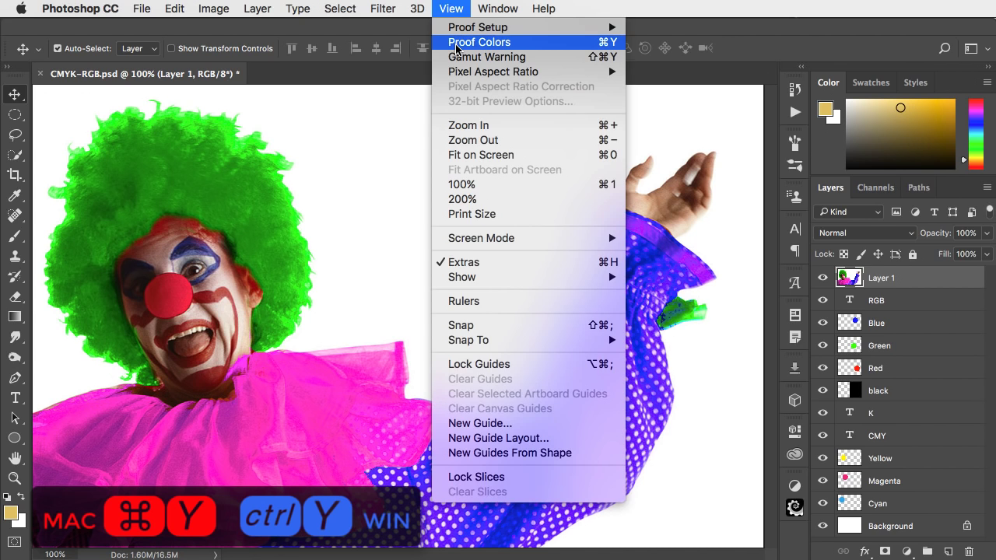
pyautogui.click(479, 42)
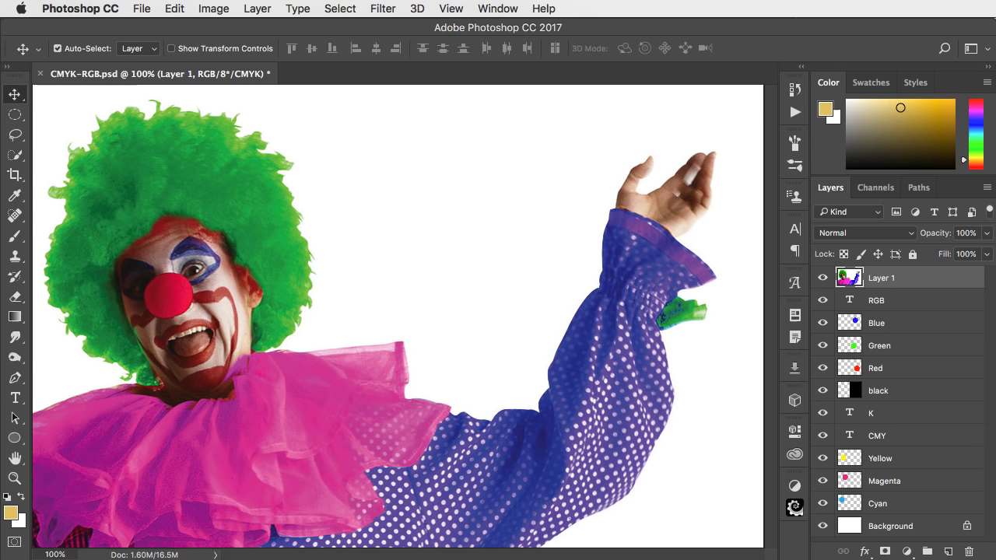
pyautogui.click(439, 8)
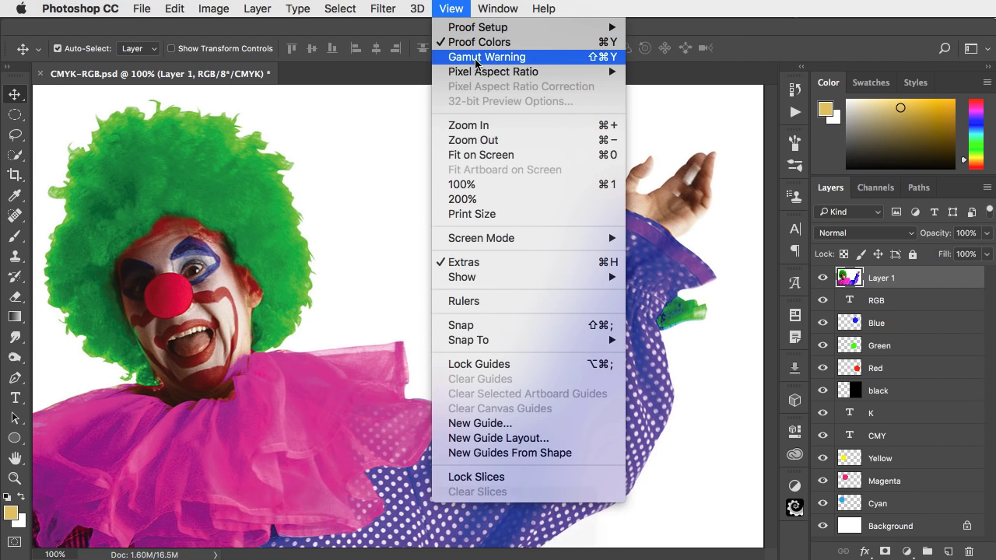
# - Turn on View > Gamut Warning to gray out unprintable colours
pyautogui.click(487, 57)
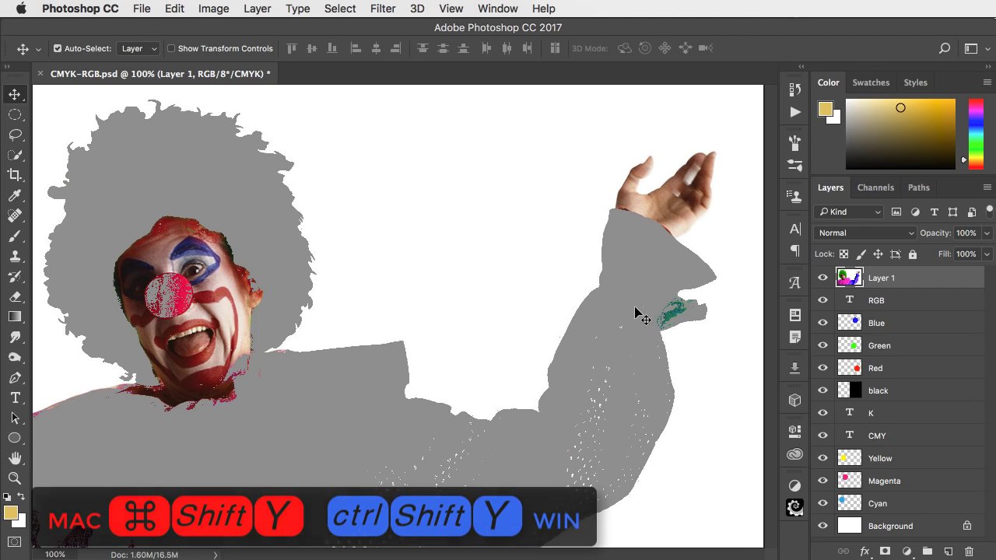
pyautogui.moveTo(615, 460)
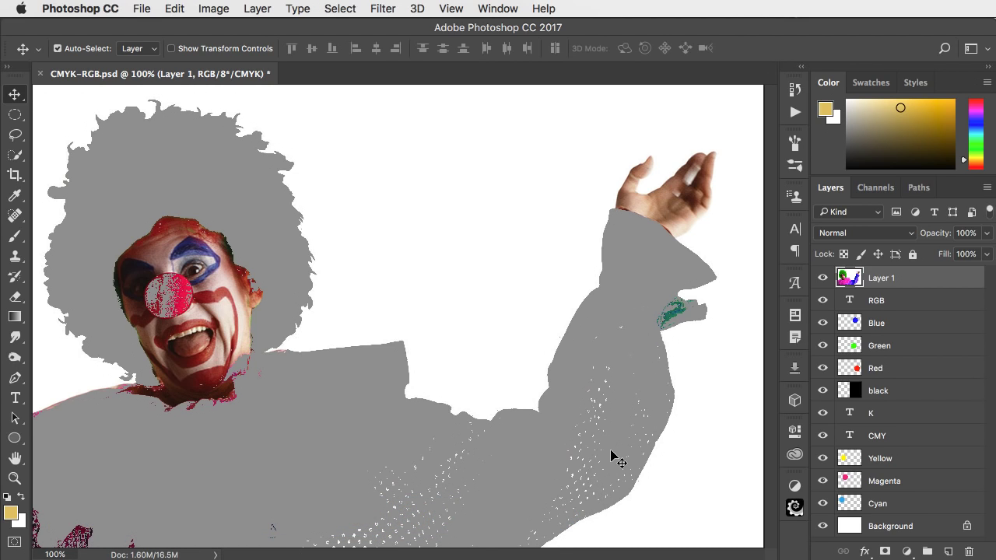